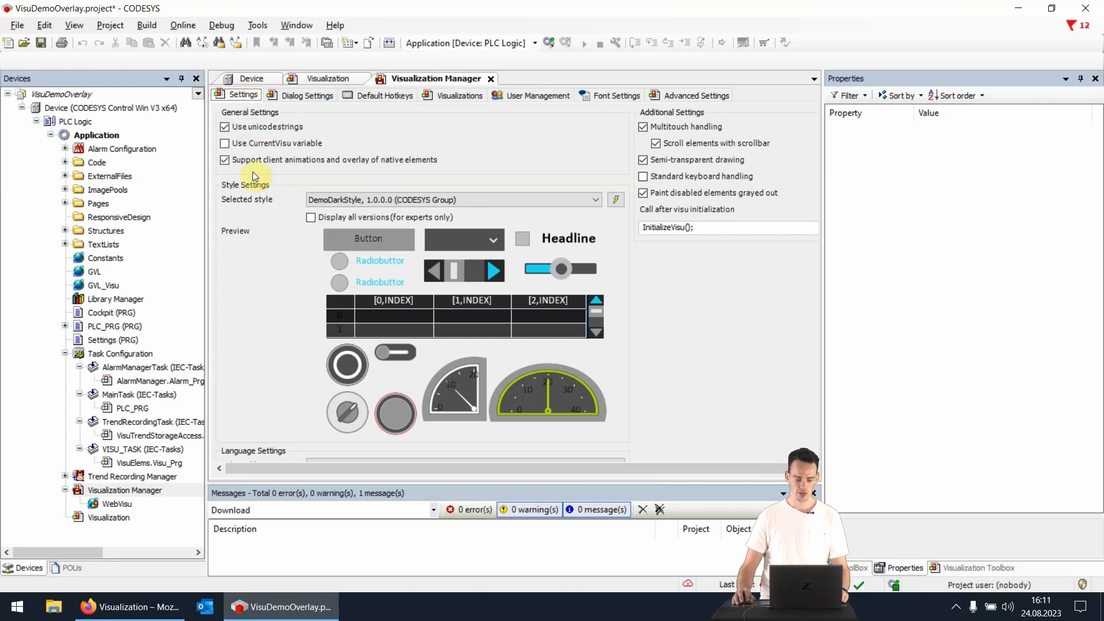
mouse_move(306, 169)
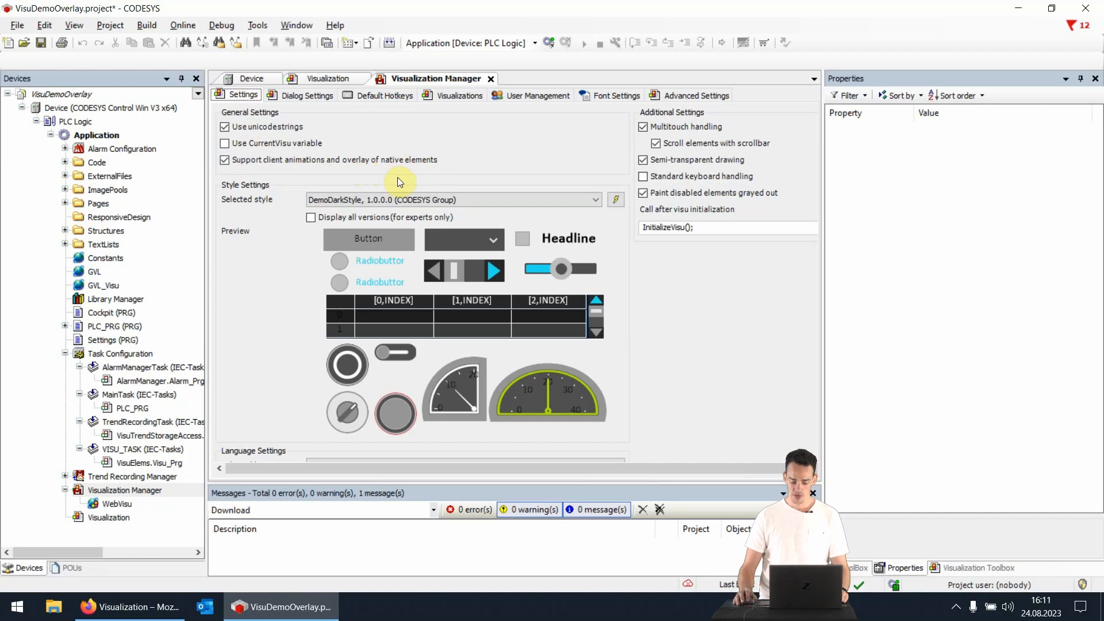
mouse_move(209, 294)
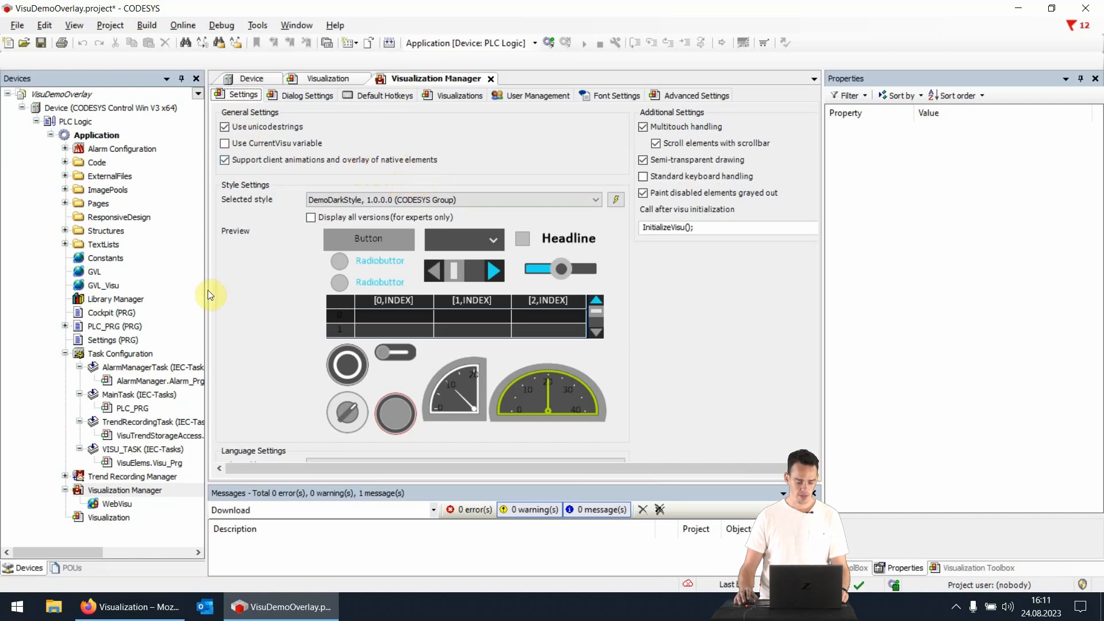
mouse_move(110, 518)
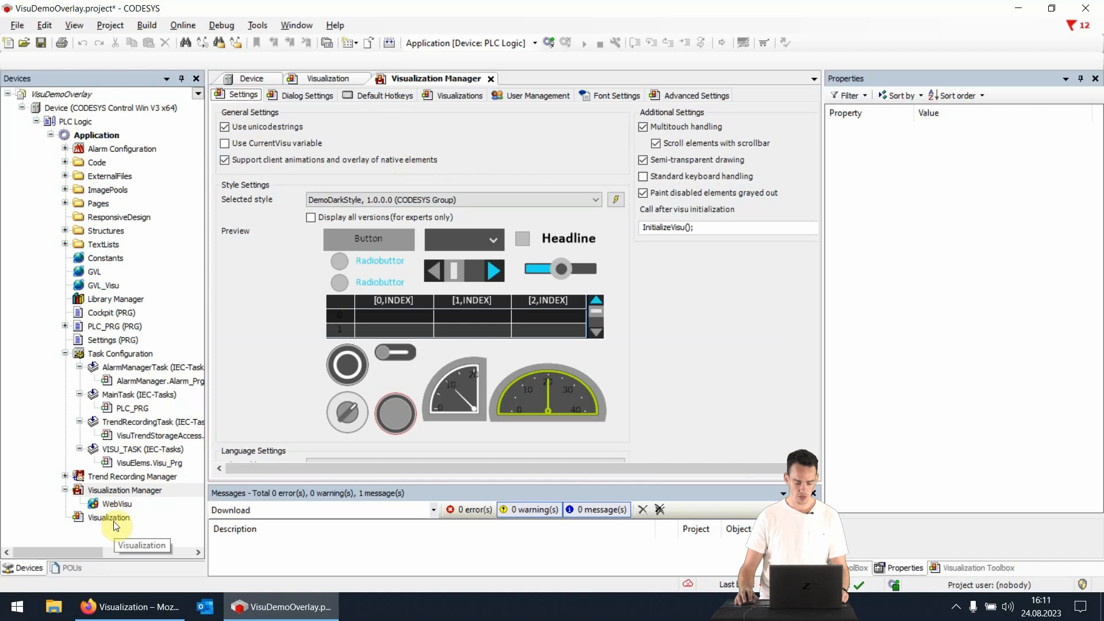
Open the Visualization screen from the Devices tree, showing the navigation menu's X-movement binding to GVL_Visu client data.
double_click(109, 518)
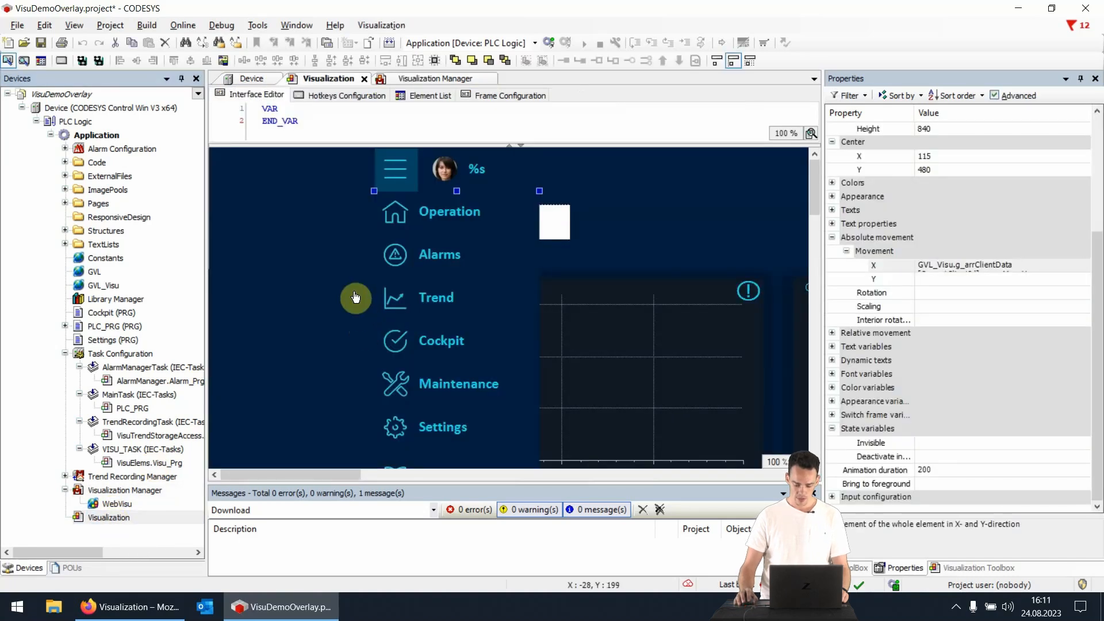
mouse_move(358, 293)
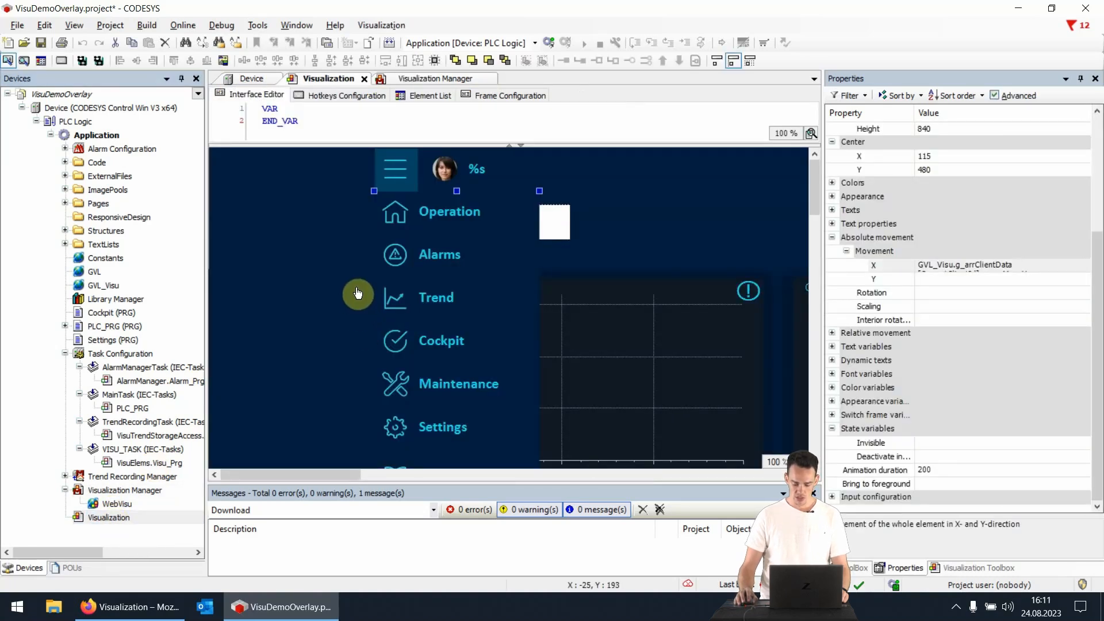
mouse_move(353, 282)
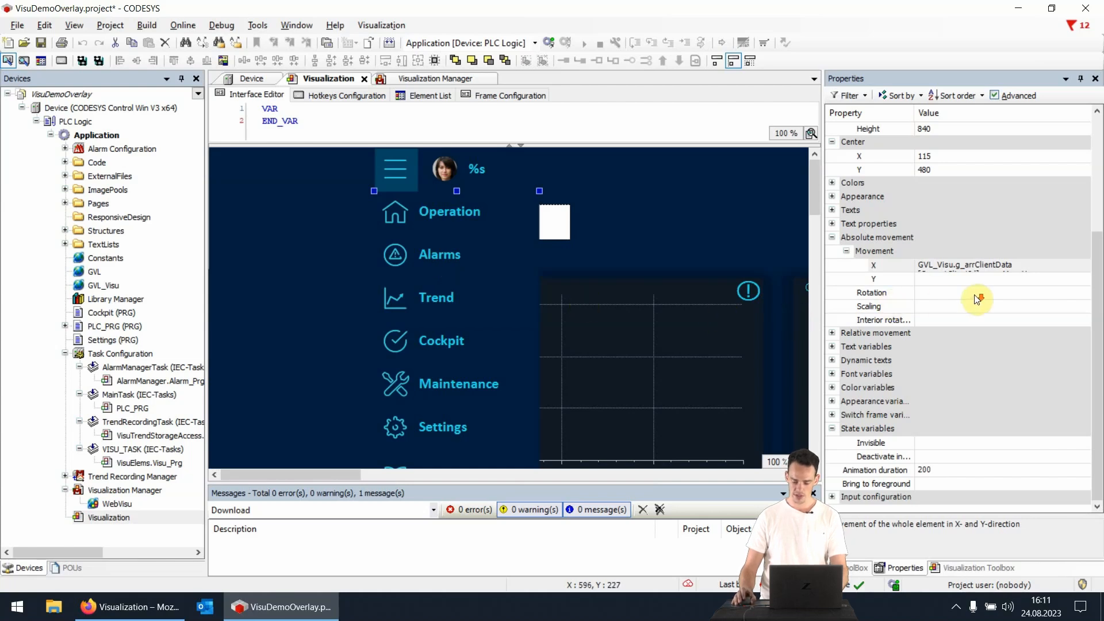
mouse_move(936, 477)
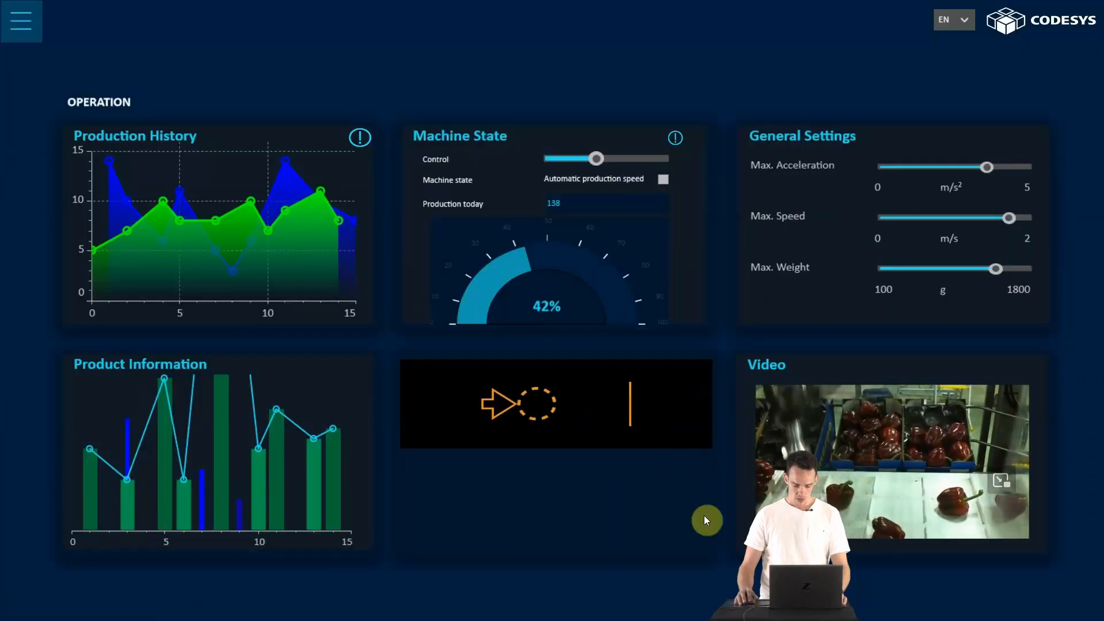
mouse_move(57, 218)
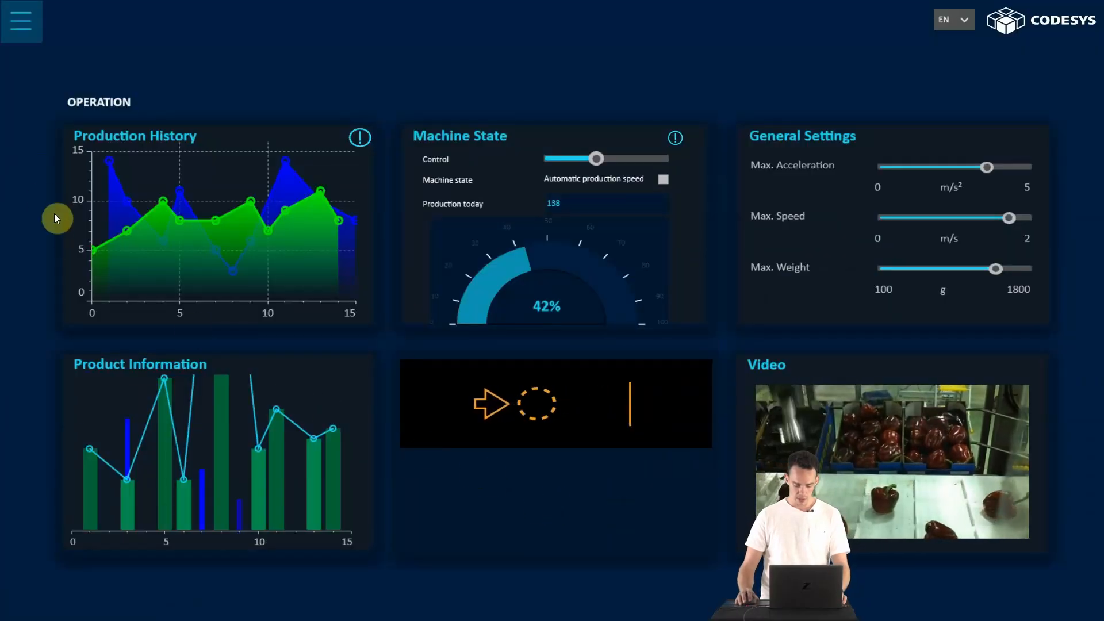
click(21, 21)
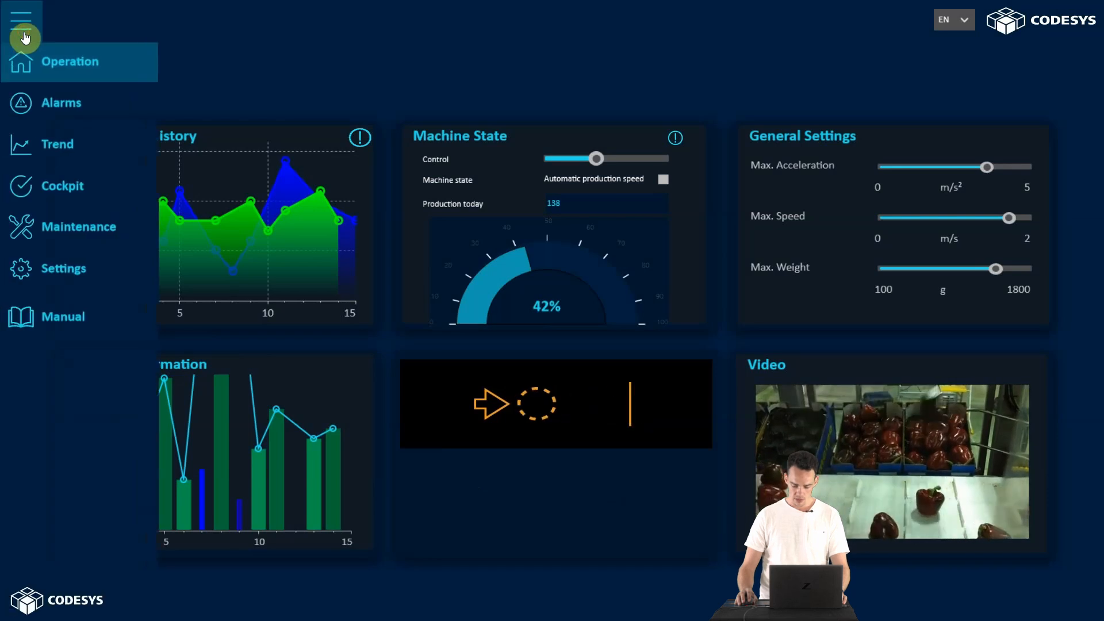
click(662, 178)
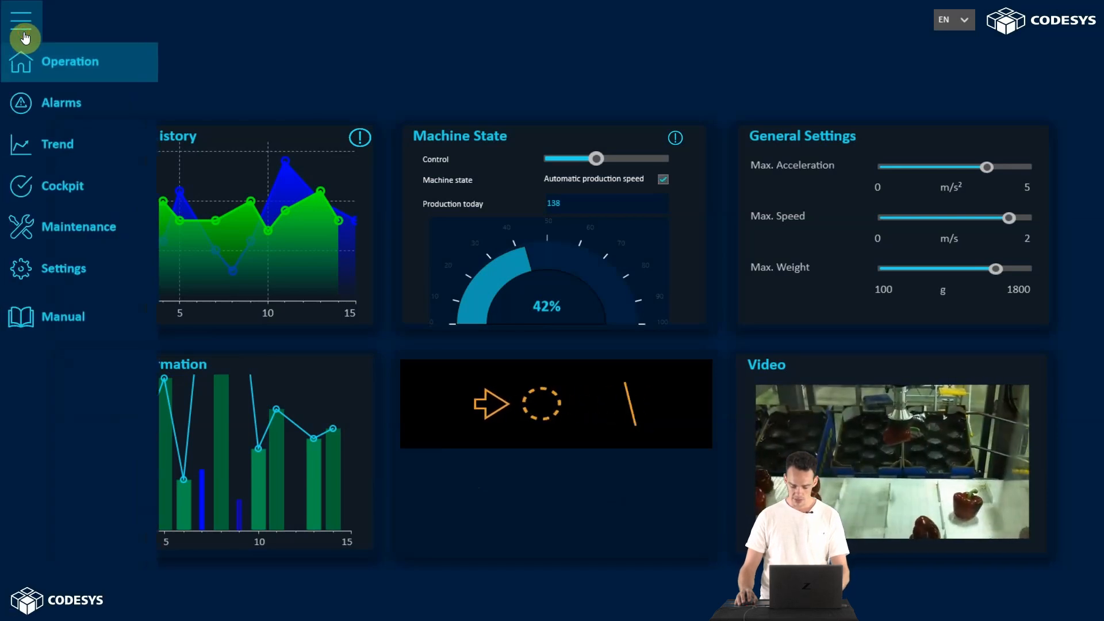
click(24, 20)
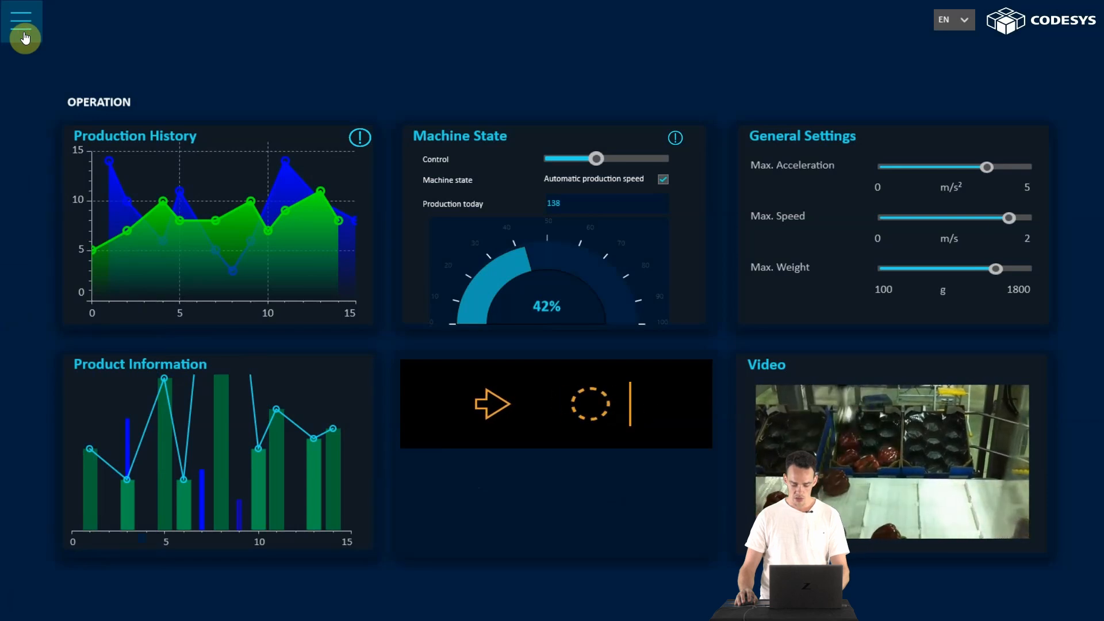
click(23, 17)
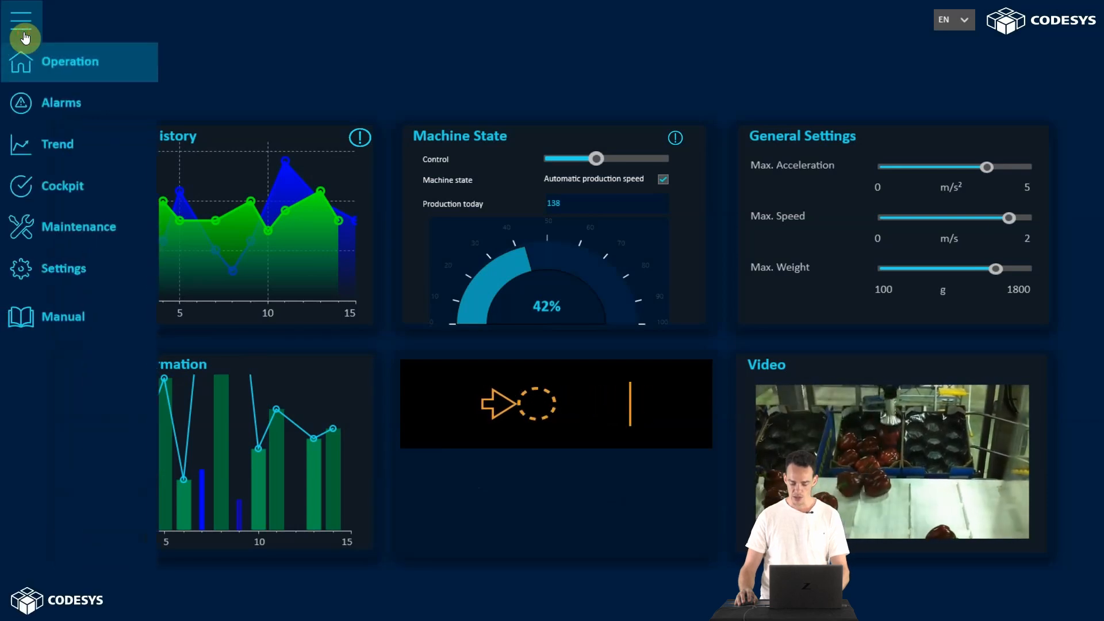
click(663, 178)
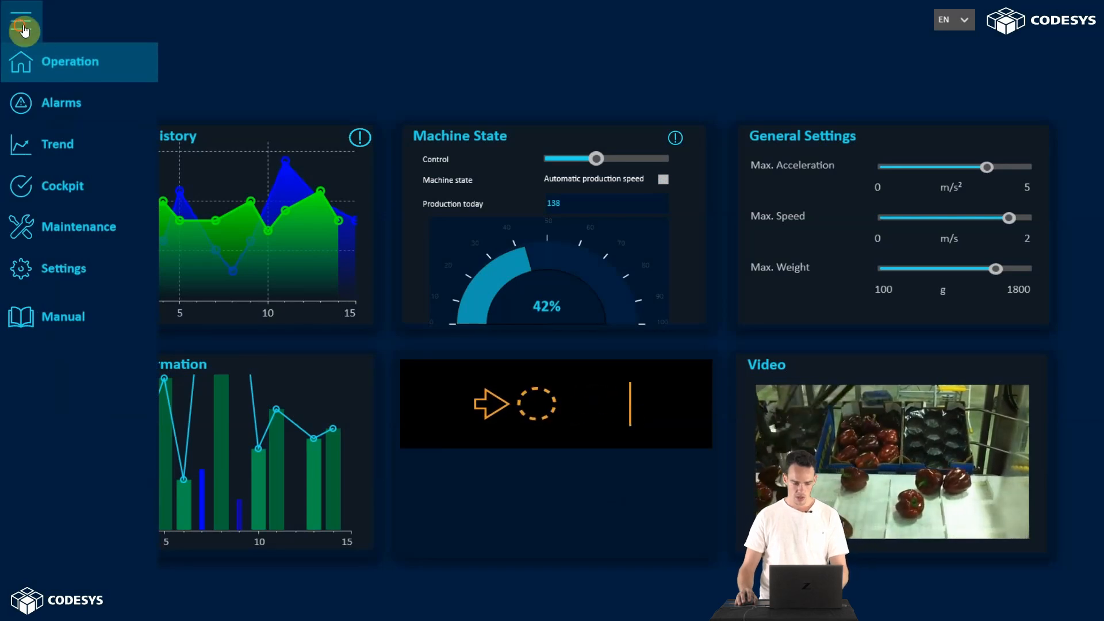
click(675, 138)
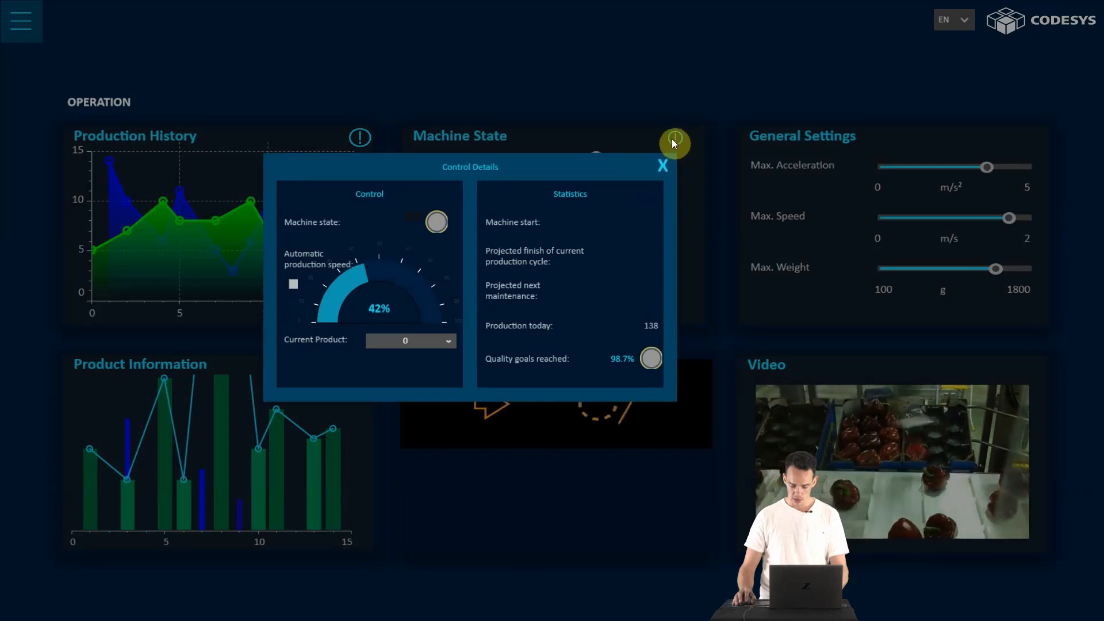
mouse_move(655, 132)
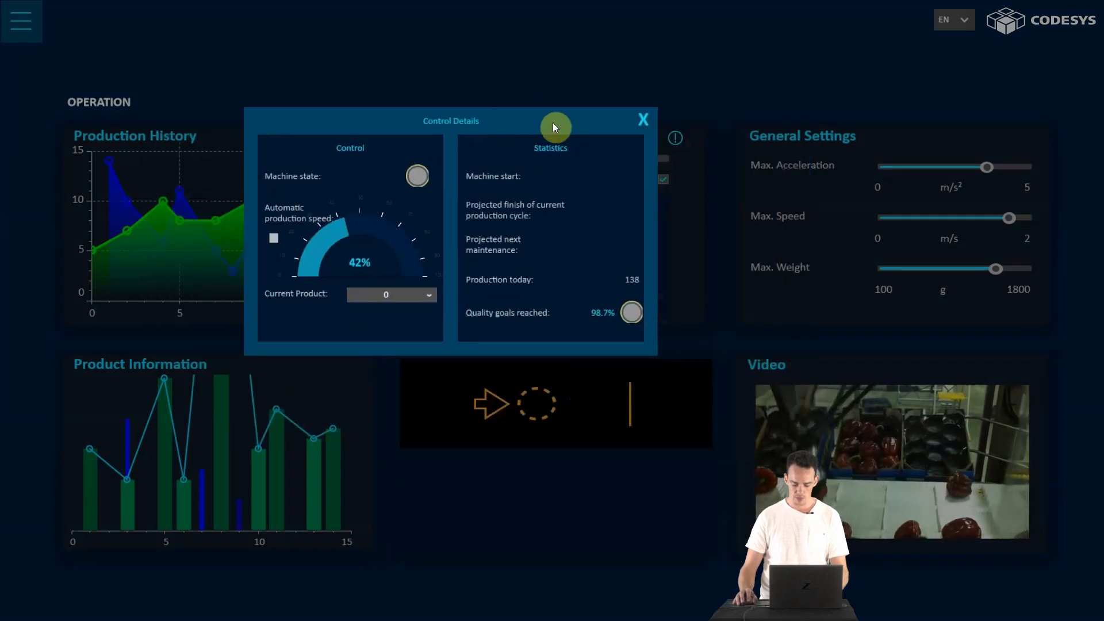
click(642, 118)
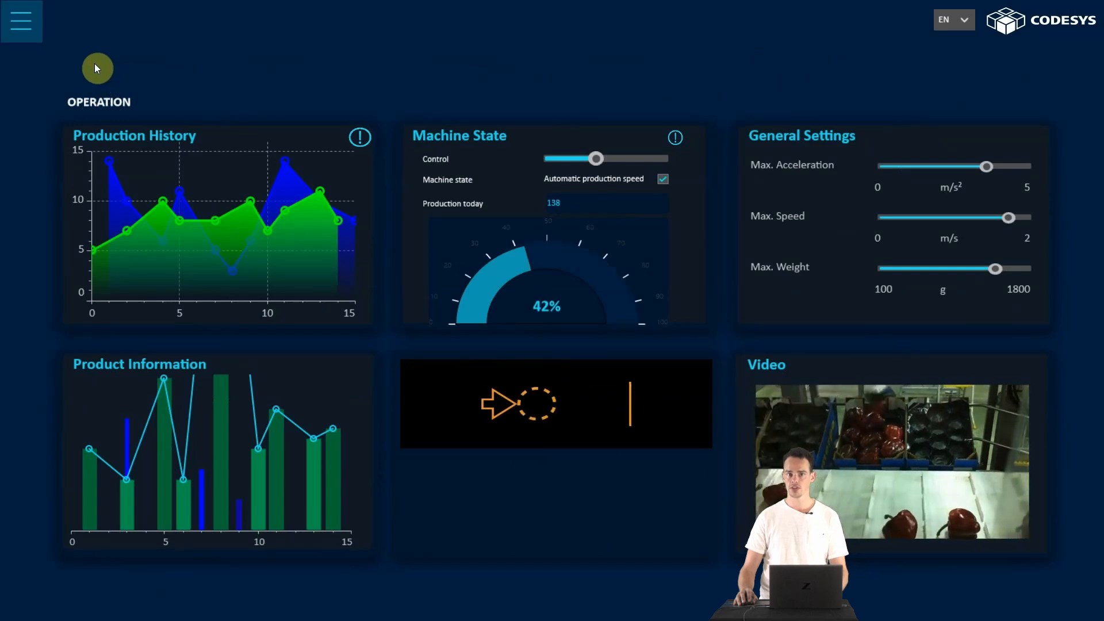
click(662, 178)
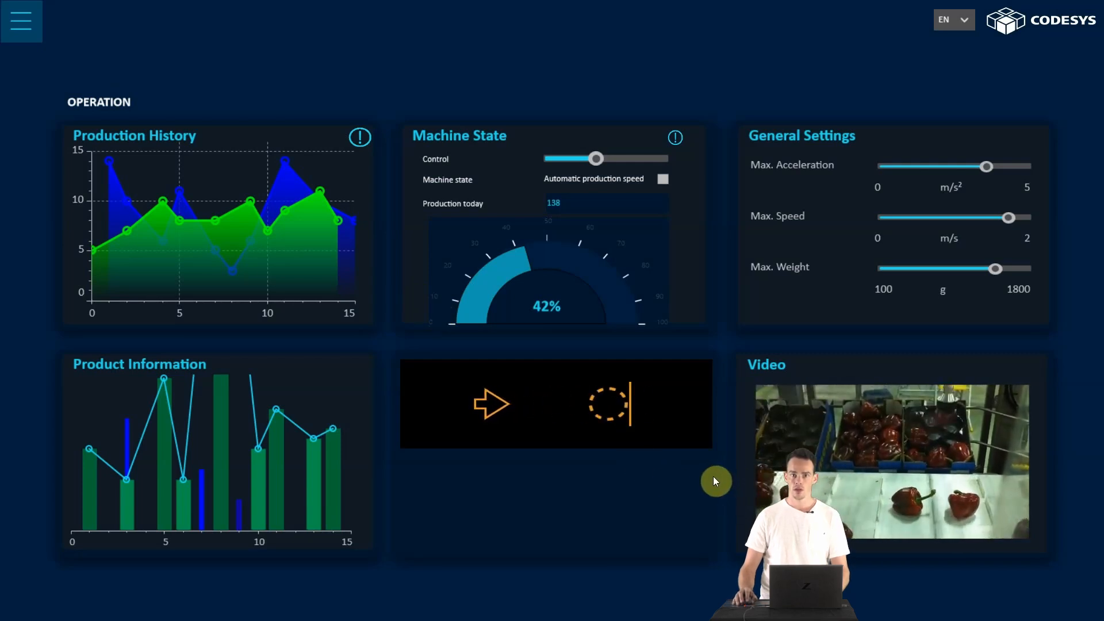
click(662, 178)
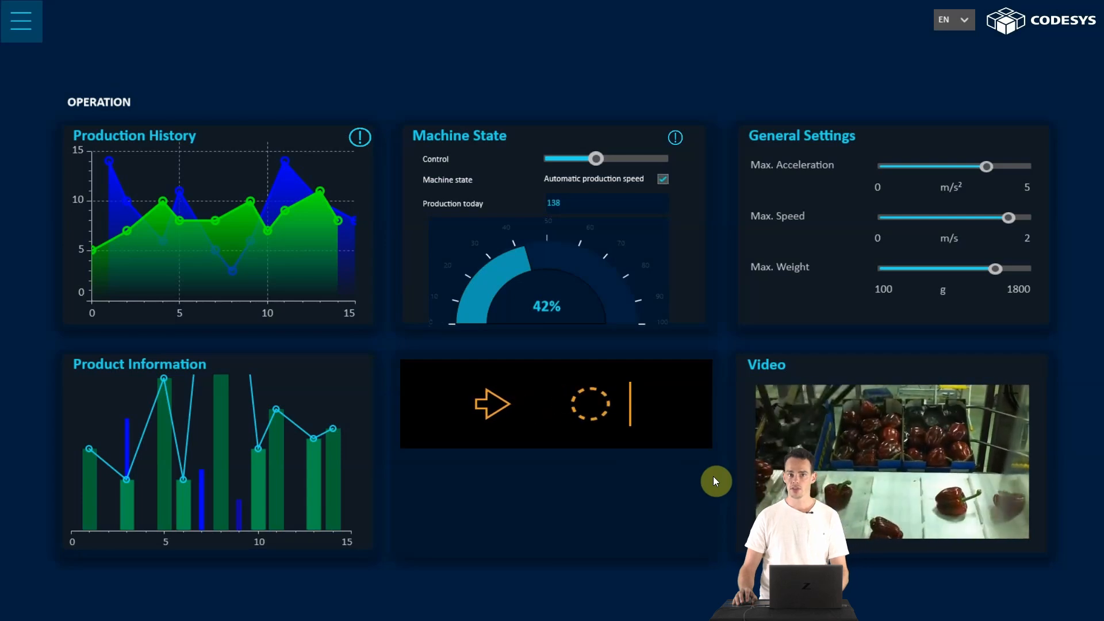